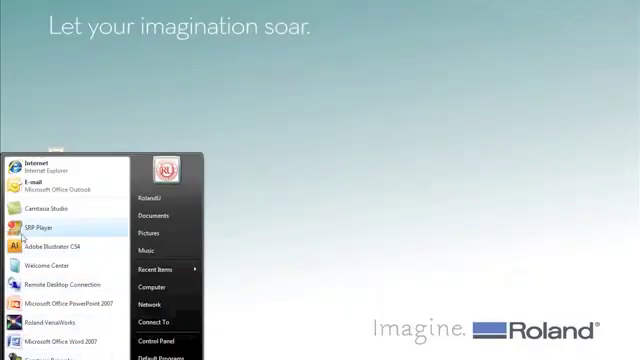
- Launch SRP Player and dismiss the Open dialog without loading a model
left_click(38, 228)
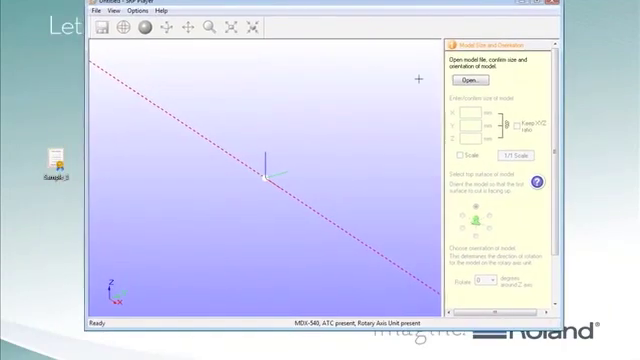
left_click(478, 82)
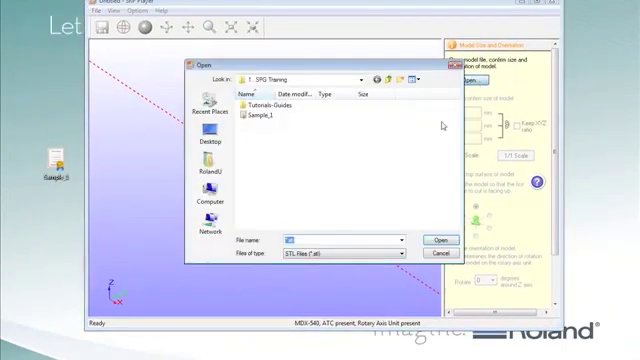
left_click(403, 254)
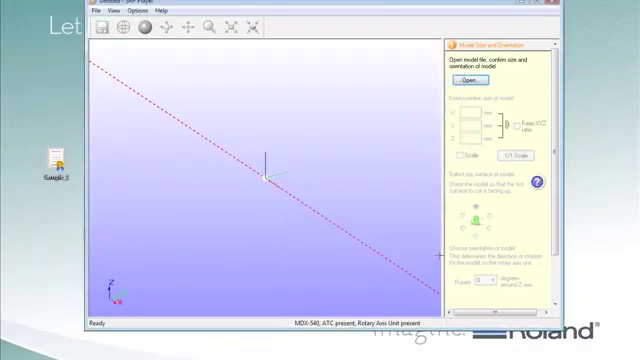
- Drag the Sample_1 file from the desktop into SRP Player to load the part
left_click_drag(52, 161, 210, 185)
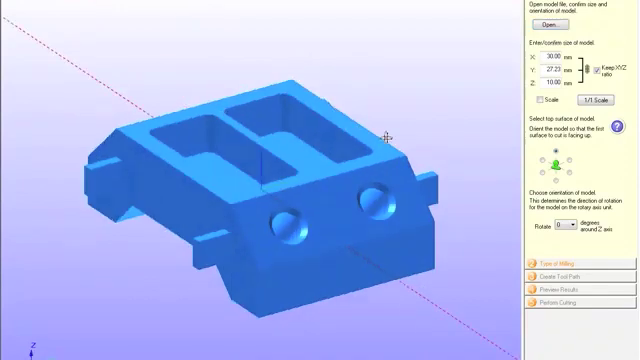
left_click(20, 10)
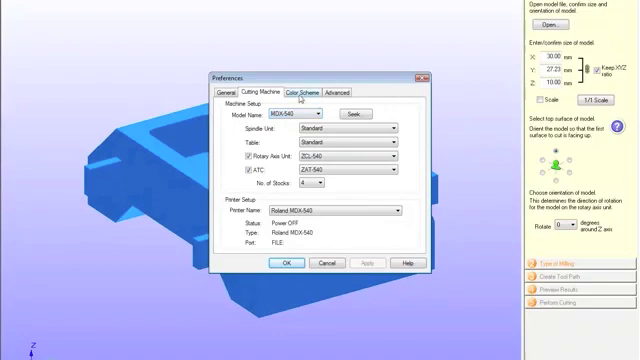
left_click(306, 92)
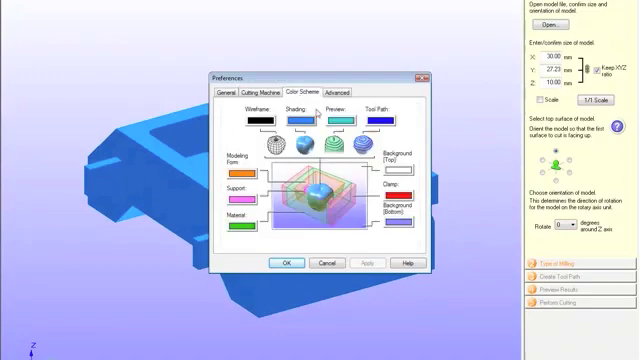
left_click(336, 91)
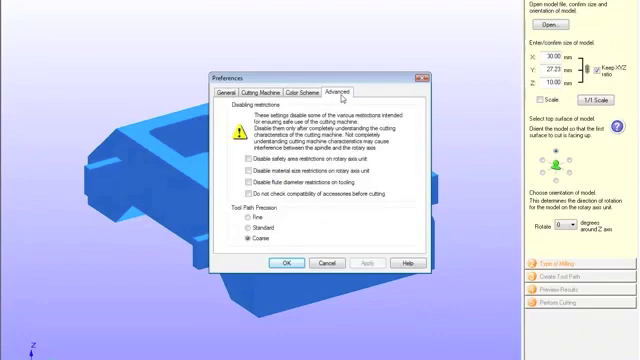
mouse_move(344, 93)
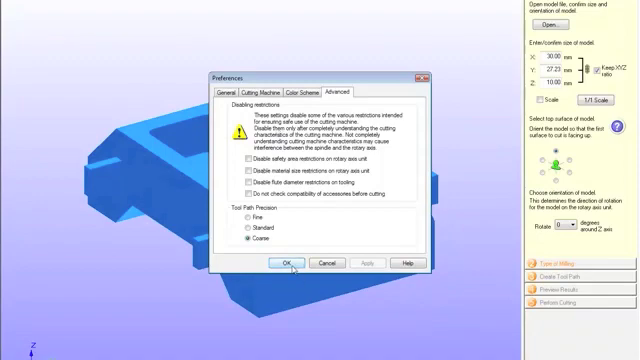
left_click(291, 263)
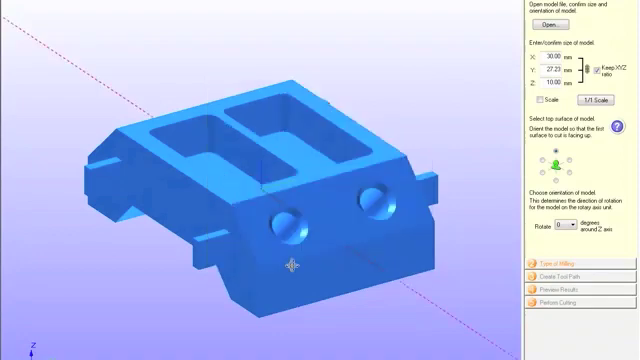
left_click(30, 5)
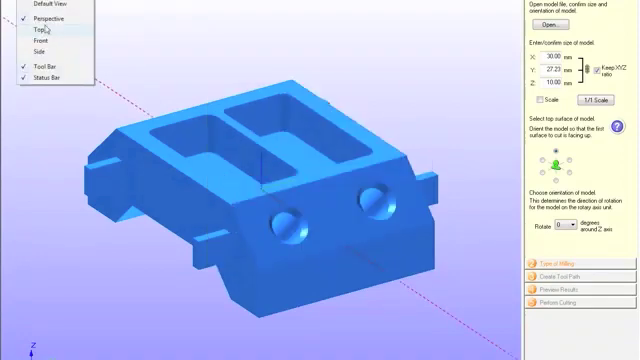
left_click(42, 33)
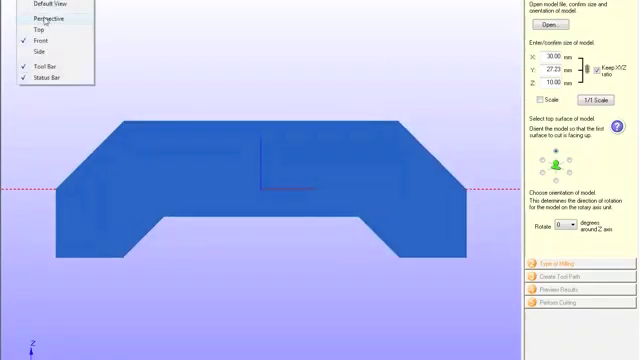
left_click(44, 17)
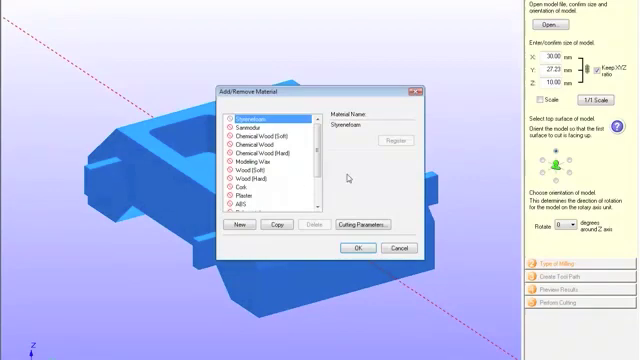
- Scroll the list and select the 3.00 mm cemented-carbide ball end mill entry
scroll("down", 3)
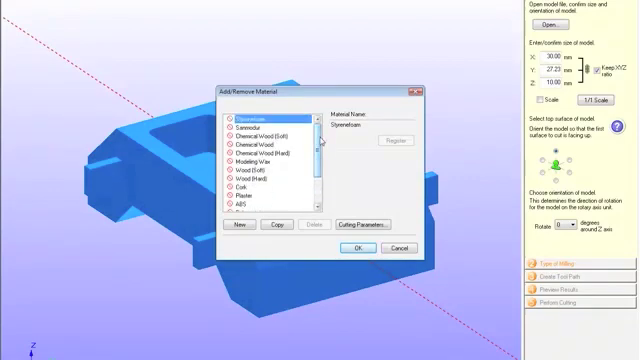
left_click(354, 248)
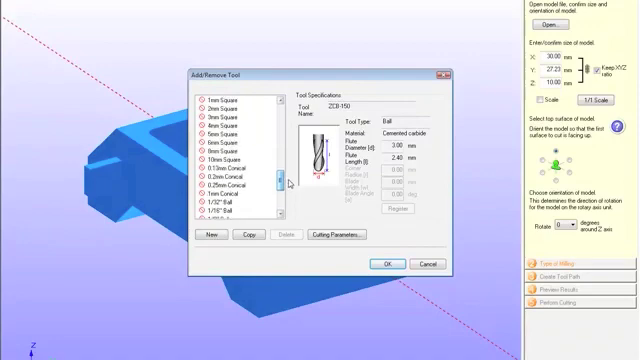
- Register tool '5 mm Ball': ball type, cemented carbide, 5.00 mm diameter, 15.00 mm flute
left_click(205, 235)
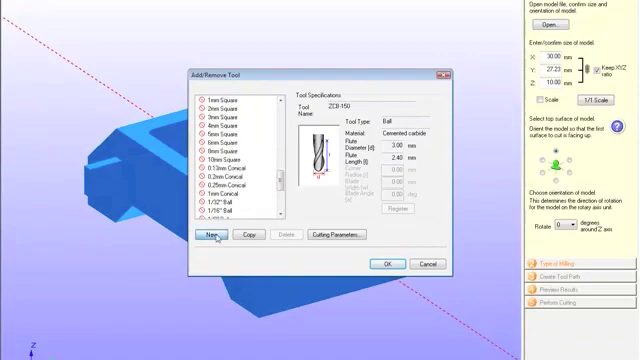
left_click(205, 235)
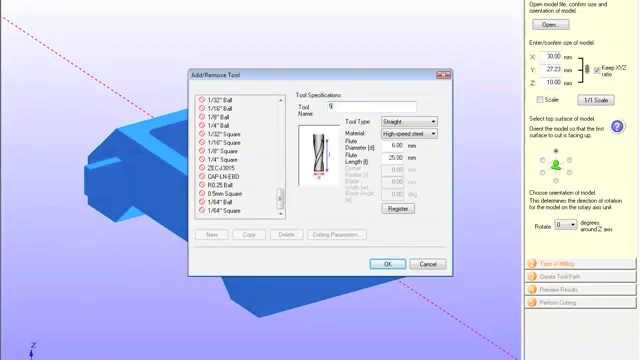
type("5 mm Ball")
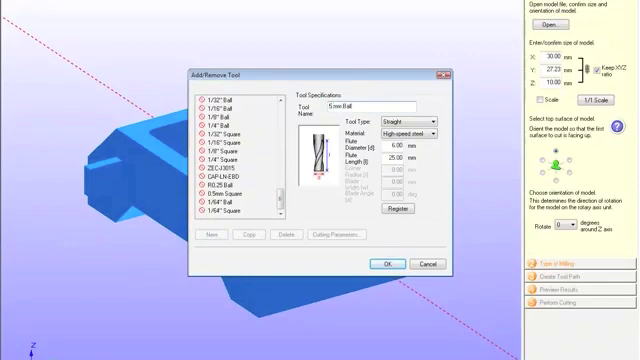
left_click(433, 120)
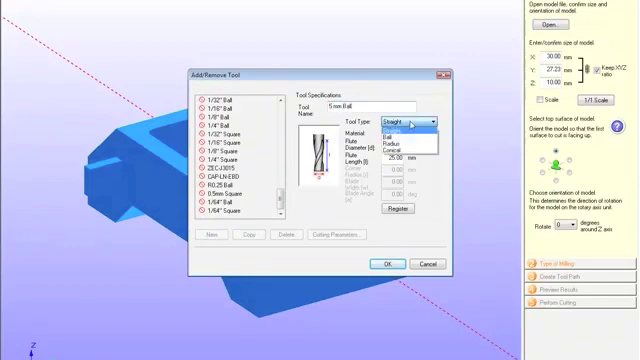
left_click(391, 130)
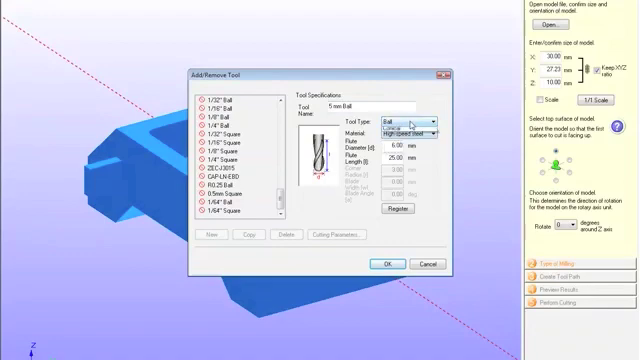
left_click(450, 118)
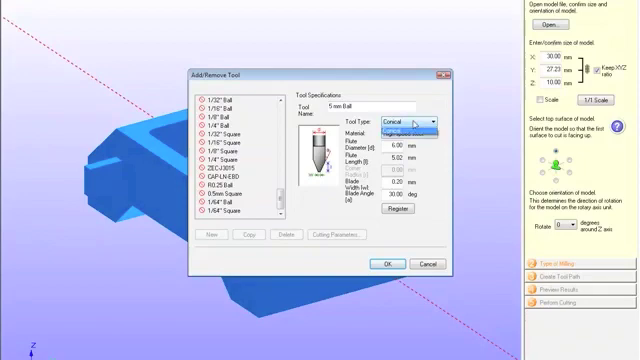
left_click(407, 124)
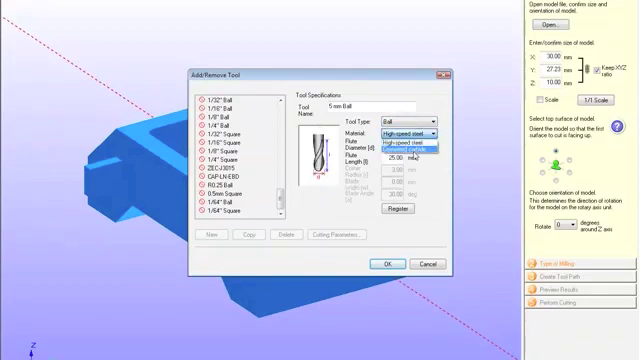
left_click(413, 146)
type("15")
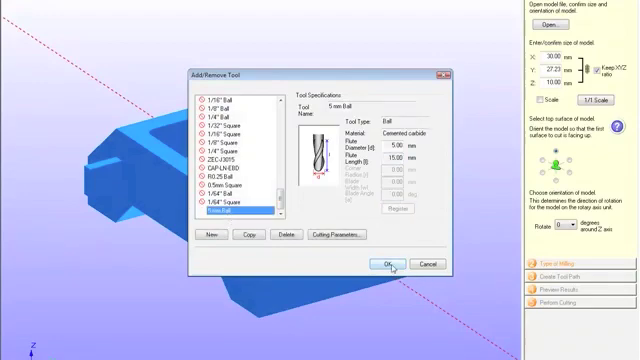
left_click(386, 263)
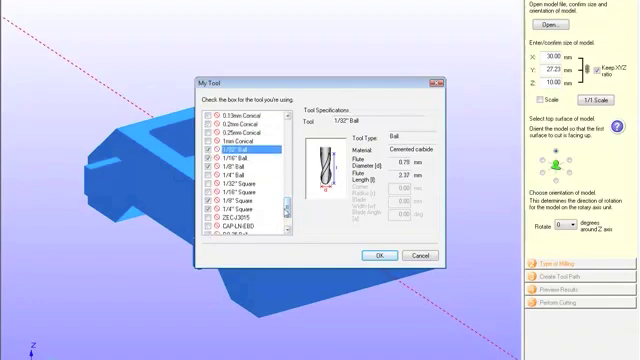
- Scroll the My Tool checklist and confirm the owned ball and square end mills
scroll("down", 3)
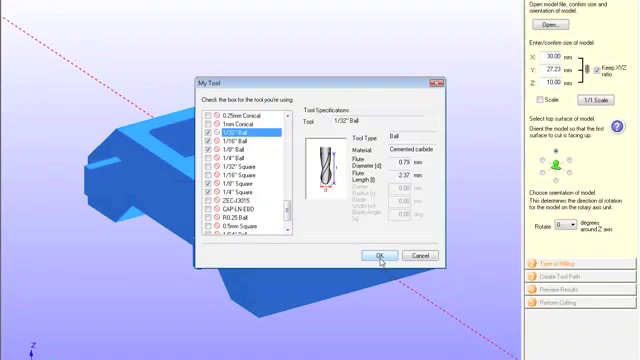
left_click(377, 256)
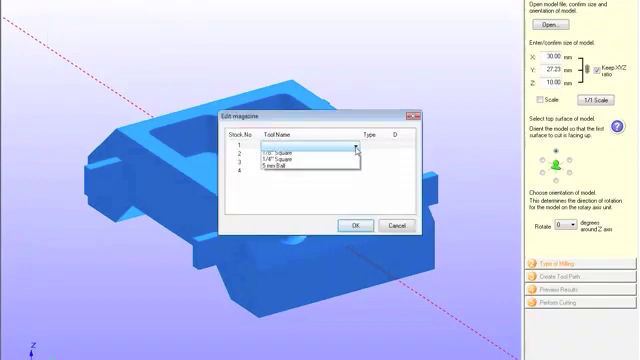
- Choose a tool from the Tool Name dropdown for magazine stock number 1
left_click(295, 155)
type("50")
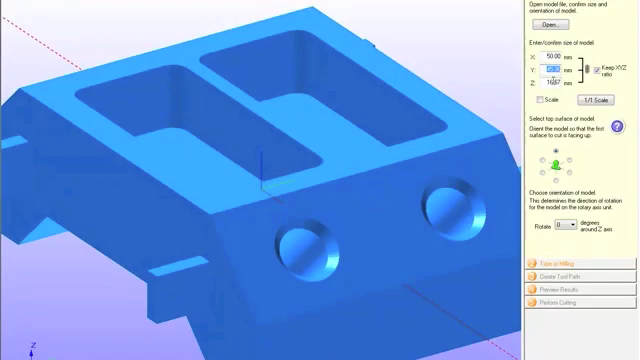
- Open the model size settings to scale to 225% and rotate 90° about Z
left_click(542, 104)
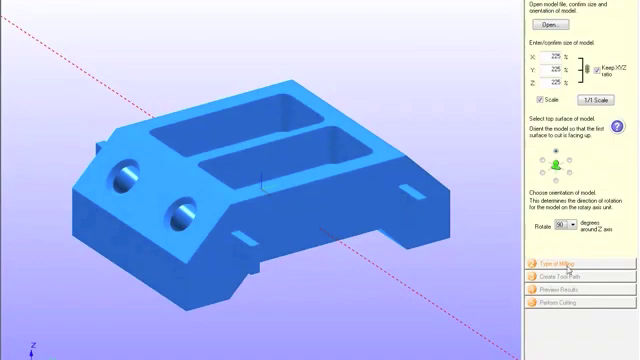
- Set milling to faster cutting time, many flat planes, block workpiece cut top and bottom
left_click(546, 261)
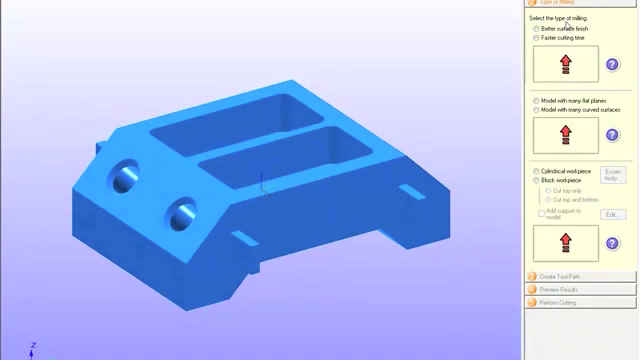
left_click(533, 33)
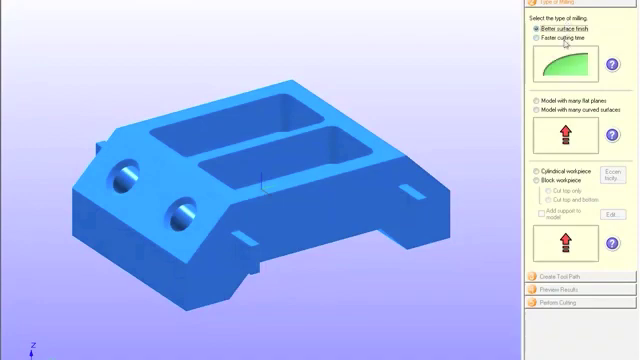
left_click(532, 37)
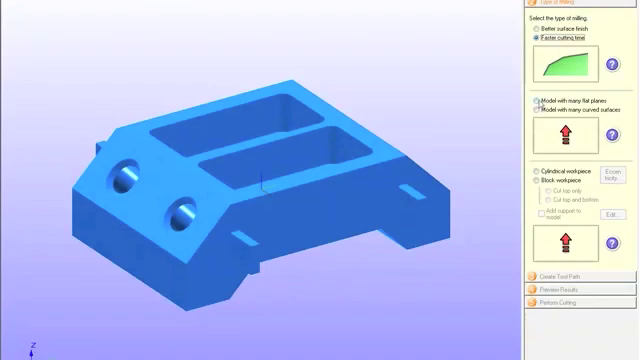
left_click(537, 100)
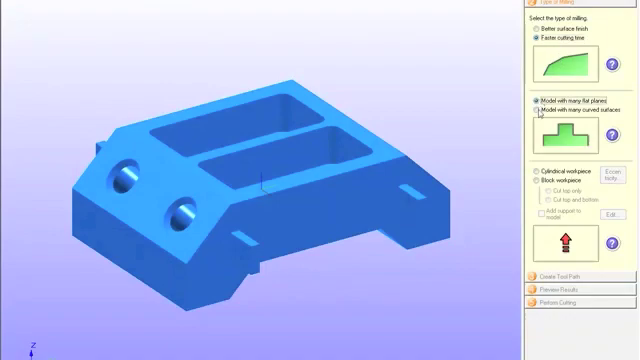
left_click(531, 107)
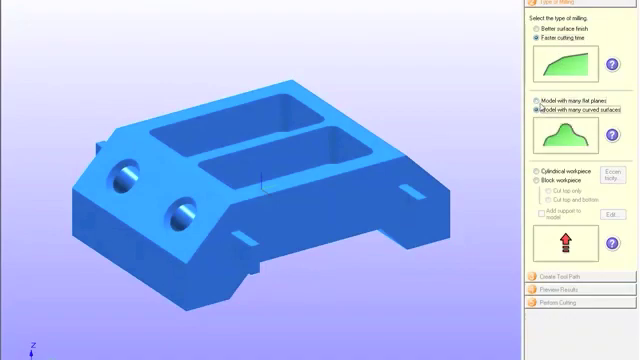
left_click(534, 102)
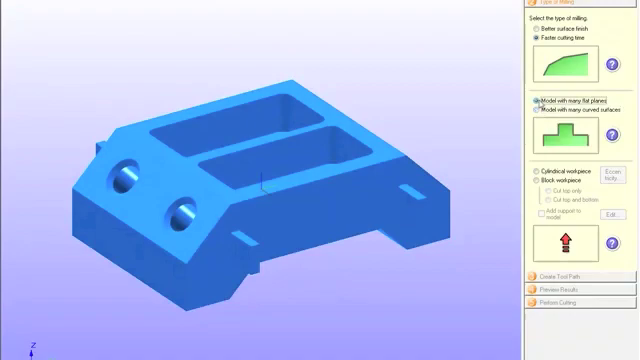
left_click(534, 167)
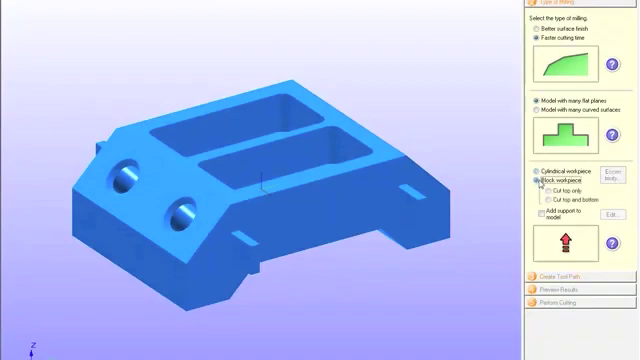
left_click(540, 190)
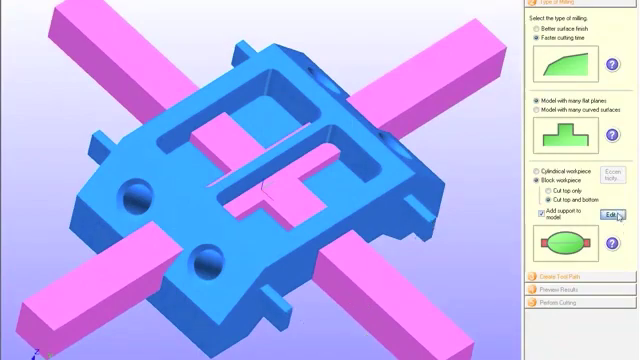
- Open the support editor and view the supports from the left side
left_click(605, 214)
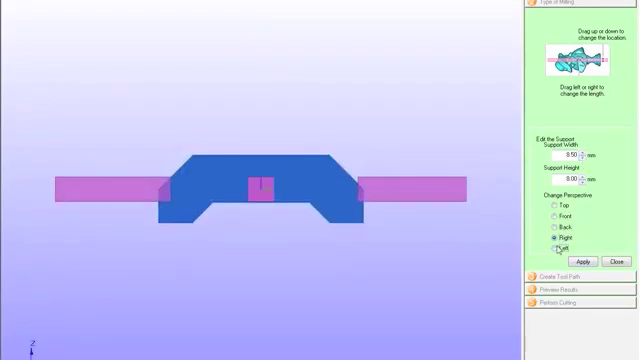
left_click(547, 203)
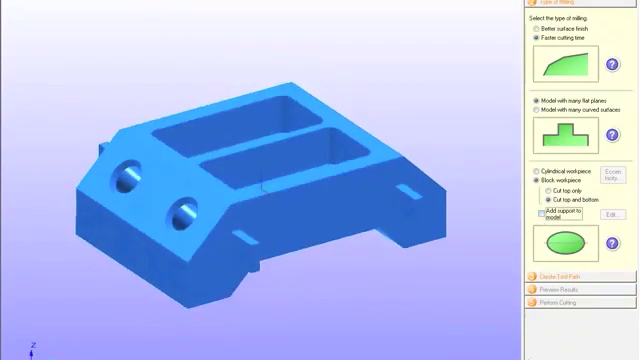
- Open the Create Tool Path step to set up the Polyacetal workpiece
left_click(560, 271)
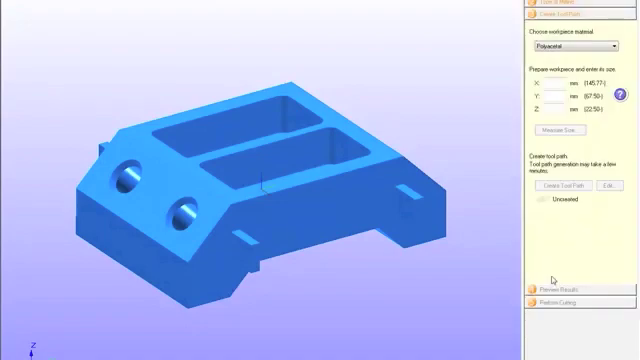
mouse_move(565, 270)
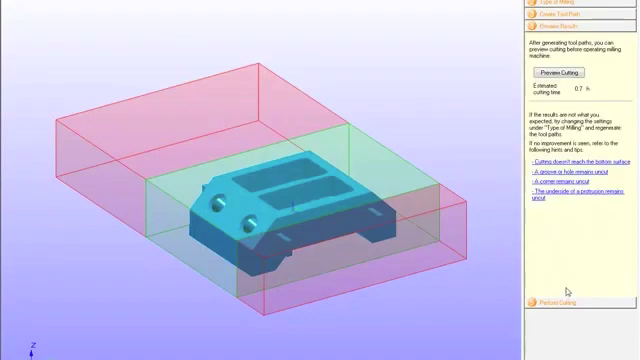
- Preview the cutting result, showing the part milled into the block with an estimated 0.7 h
left_click(560, 72)
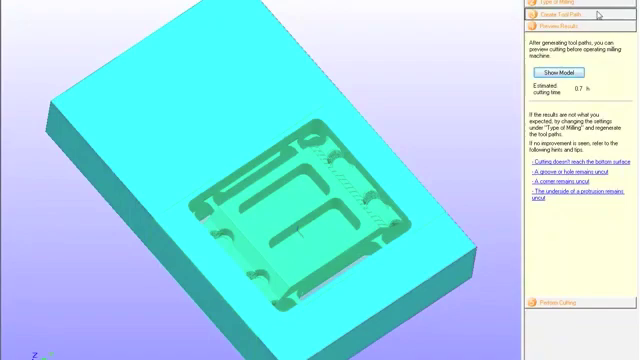
- Reopen tool path creation and inspect Roughing1's top surface, cutting parameters and modeling form
left_click(570, 17)
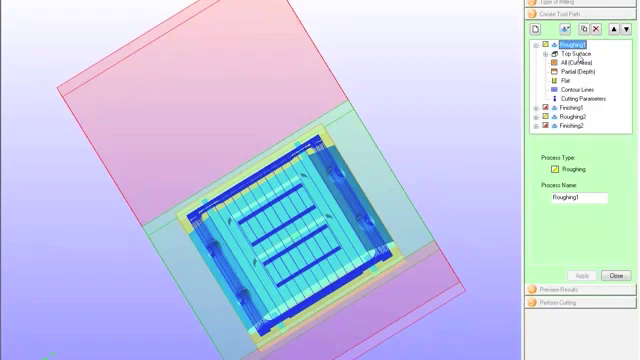
left_click(568, 52)
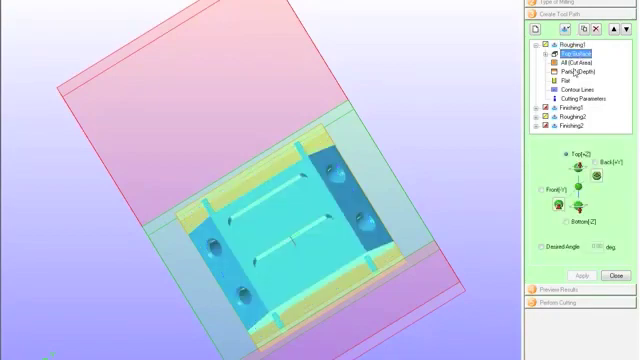
left_click(574, 61)
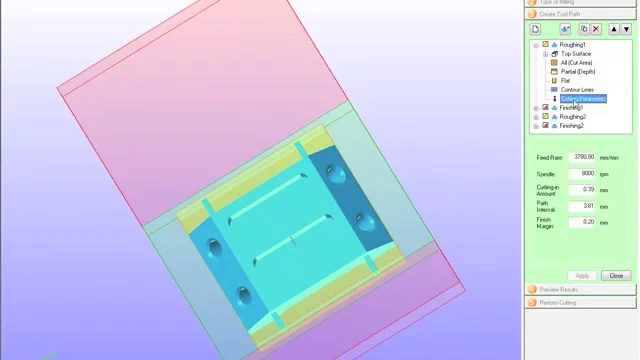
left_click(561, 53)
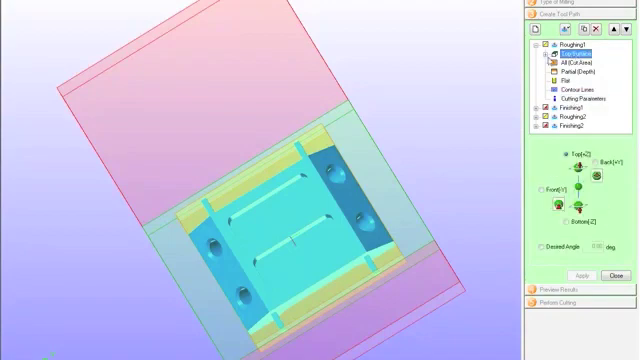
left_click(580, 55)
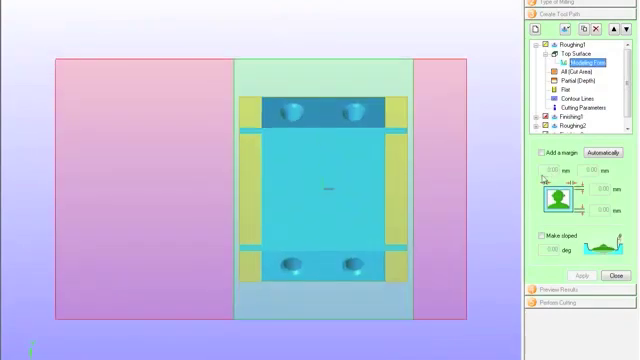
- Add a margin to Roughing1 and a 6.55 mm margin to Finishing1, accepting tool path deletion
left_click(536, 153)
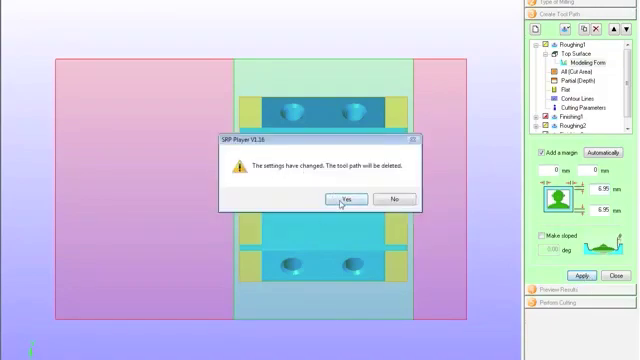
left_click(344, 198)
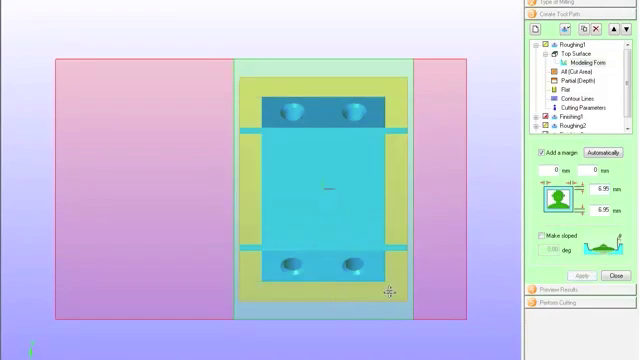
mouse_move(255, 258)
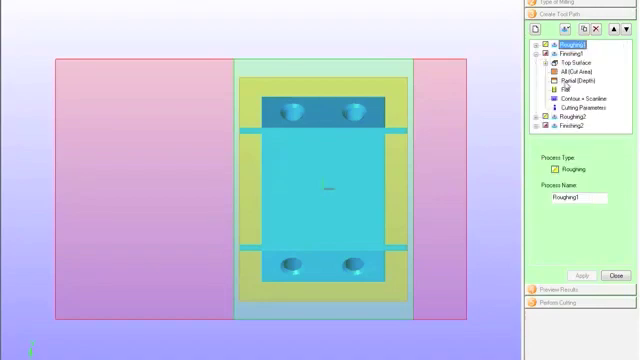
left_click(561, 74)
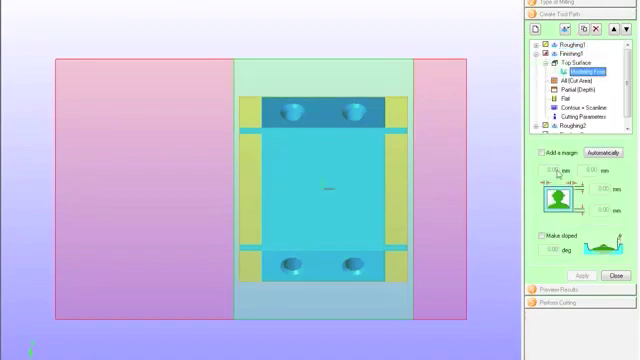
left_click(539, 152)
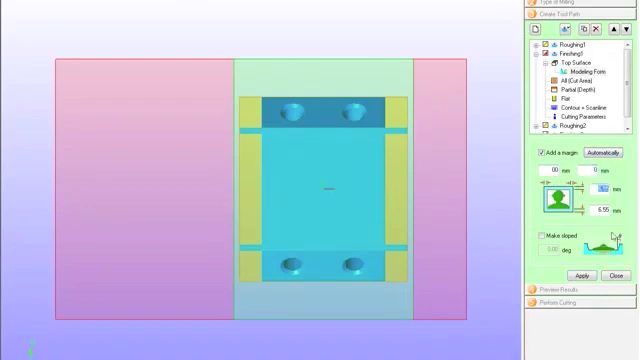
left_click(575, 275)
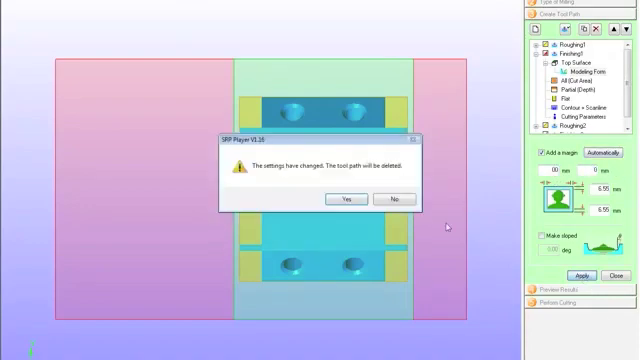
left_click(344, 197)
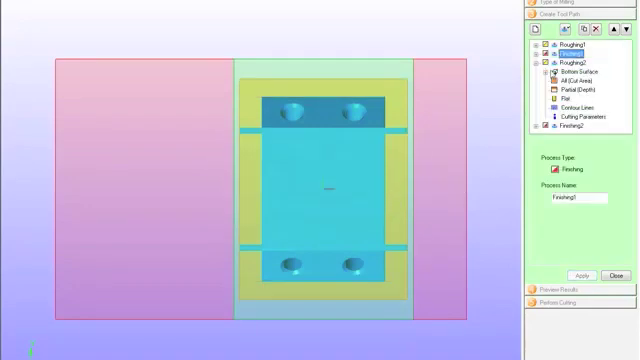
- Apply a 6.95 mm bottom-surface margin to Roughing2, accepting tool path deletion
left_click(572, 74)
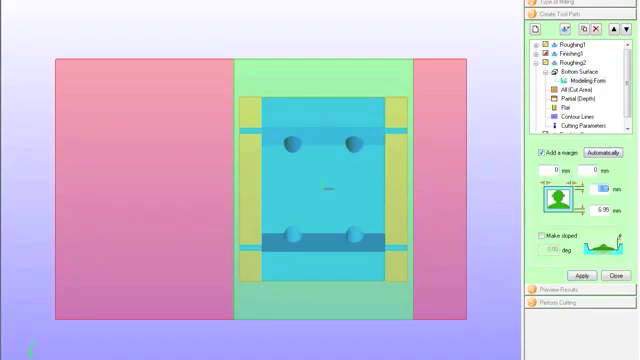
left_click(583, 276)
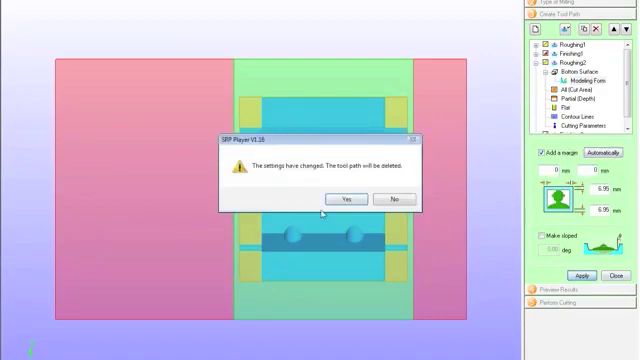
left_click(345, 198)
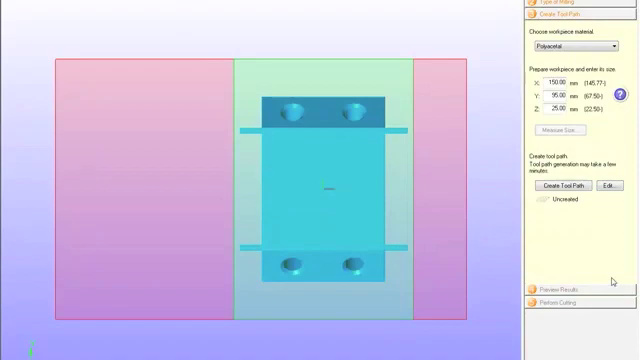
- Preview cutting with the new margins (estimated 0.9 h) and return to the model
left_click(558, 183)
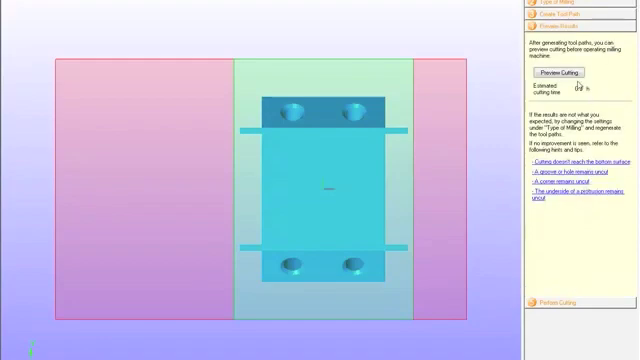
left_click(554, 73)
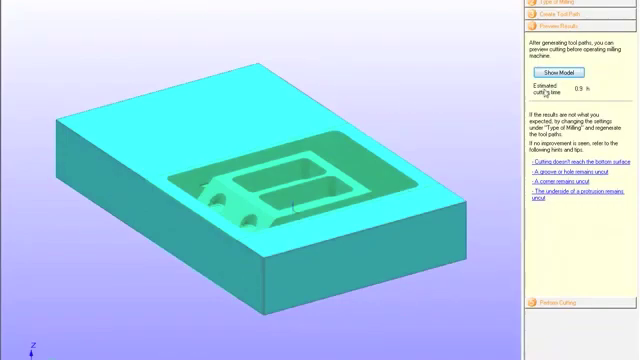
left_click(562, 22)
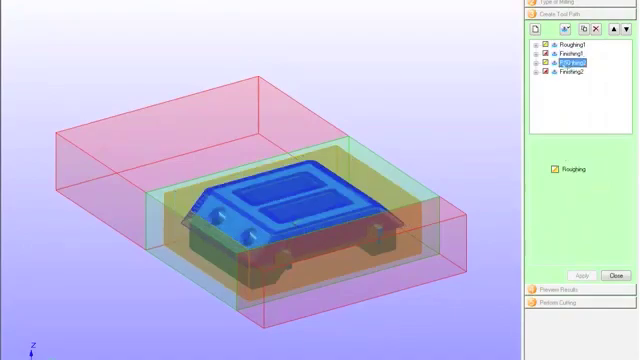
- Create the Roughing45 roughing process at a 45° angle and show its cut-area settings
left_click(570, 47)
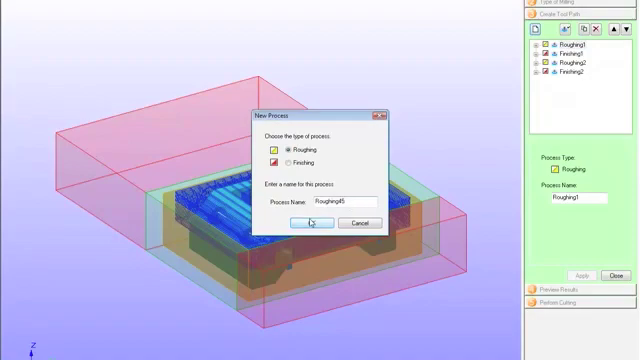
left_click(312, 223)
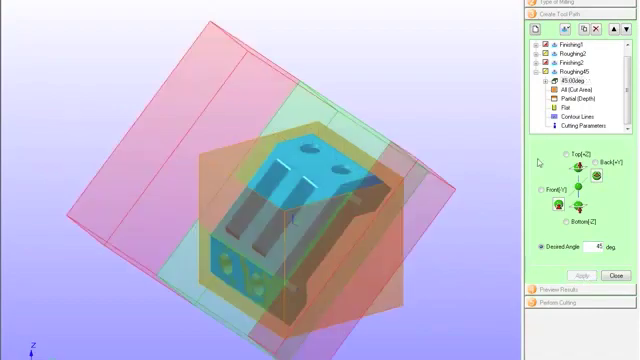
mouse_move(531, 190)
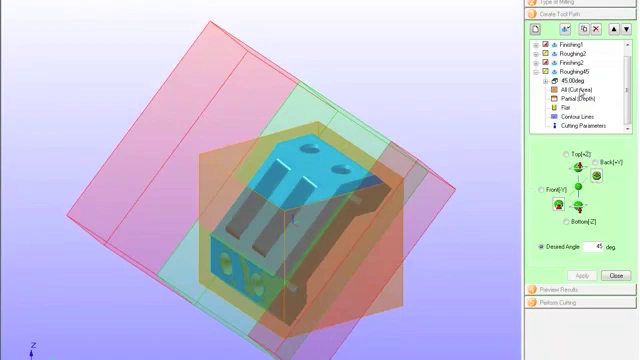
left_click(563, 88)
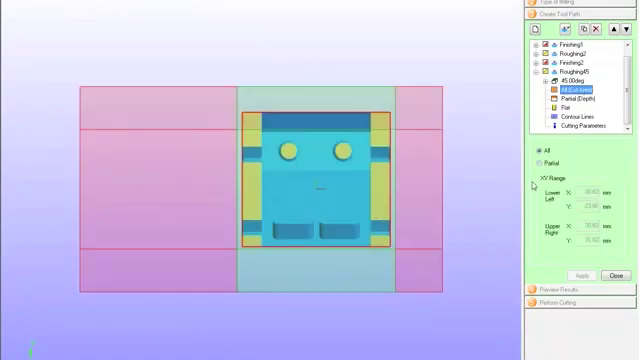
- Set Roughing45 to a partial cut area with depth from 42.43 mm to 0.00 mm
left_click(535, 159)
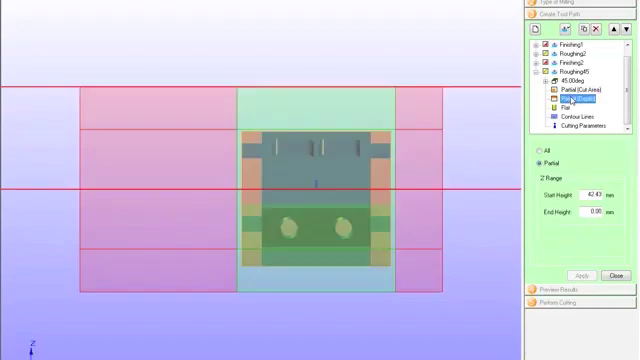
left_click(563, 103)
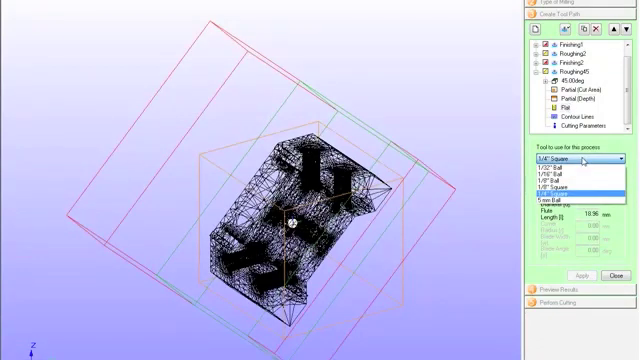
- Assign the 1/8" Ball tool to Roughing45 and collapse its details
left_click(575, 183)
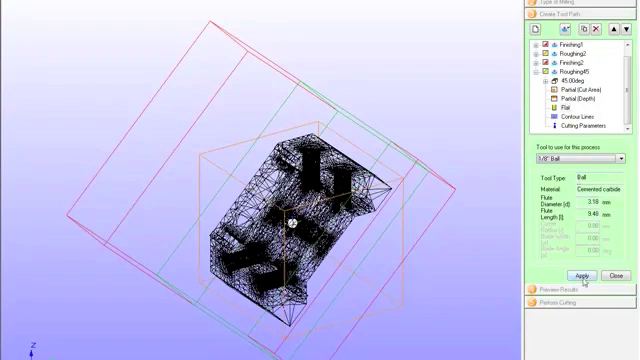
left_click(583, 274)
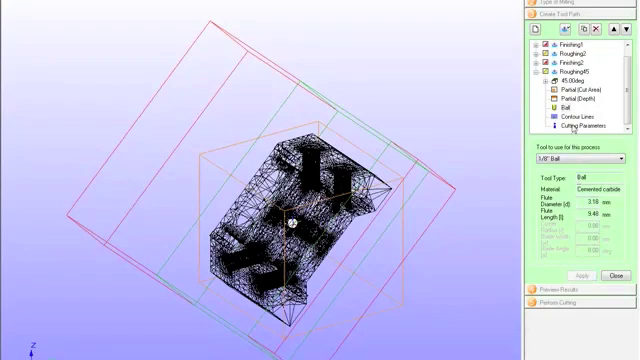
left_click(575, 115)
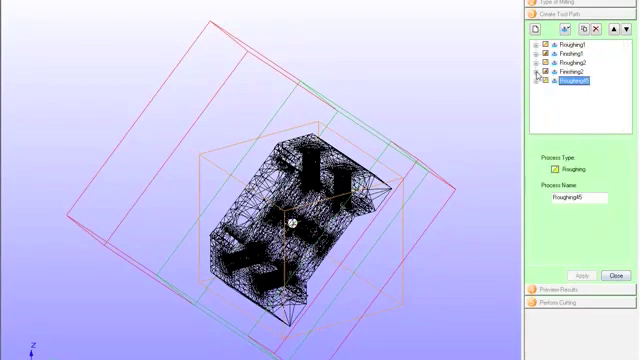
left_click(535, 32)
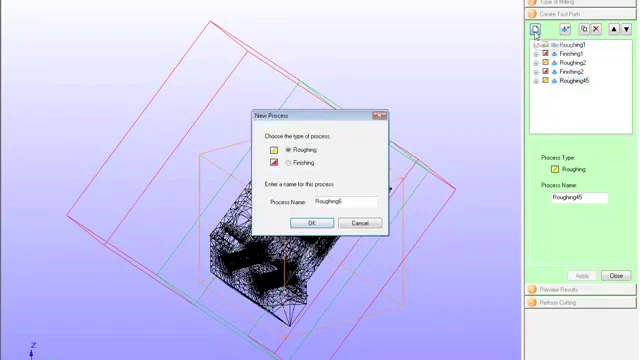
- Create Finishing45 at 45° with partial depth 42.43–4.55 mm and the 1/8" Ball tool
left_click(277, 163)
type("Finishing45")
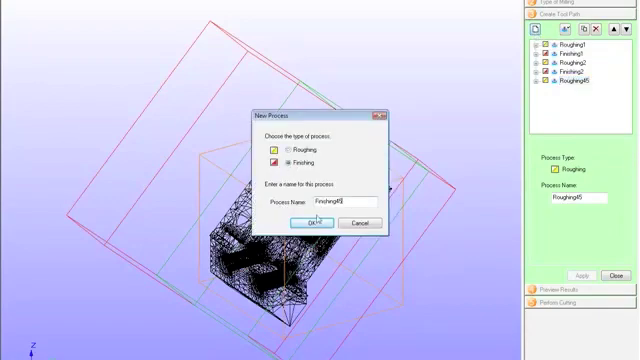
left_click(316, 222)
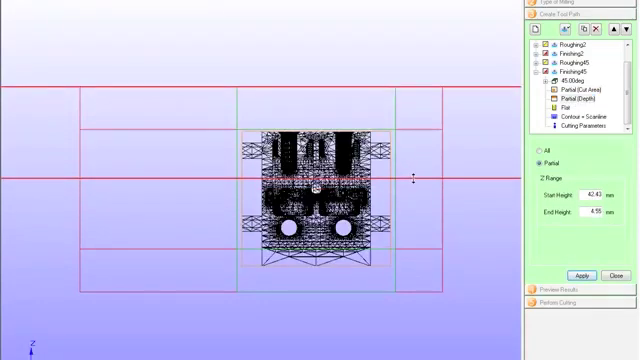
left_click(584, 273)
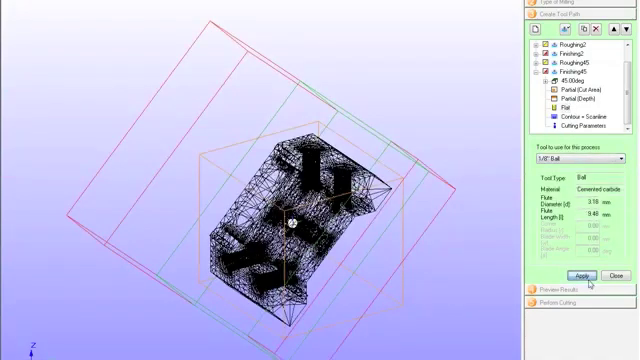
left_click(578, 271)
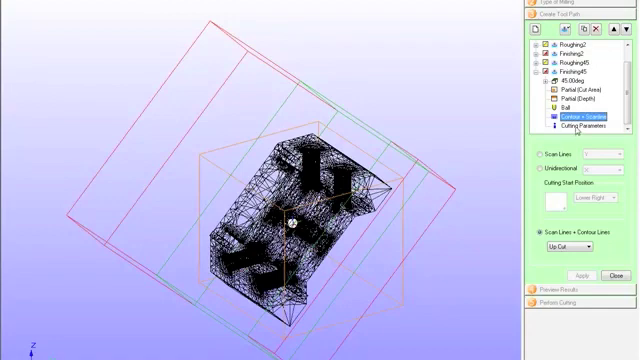
left_click(568, 126)
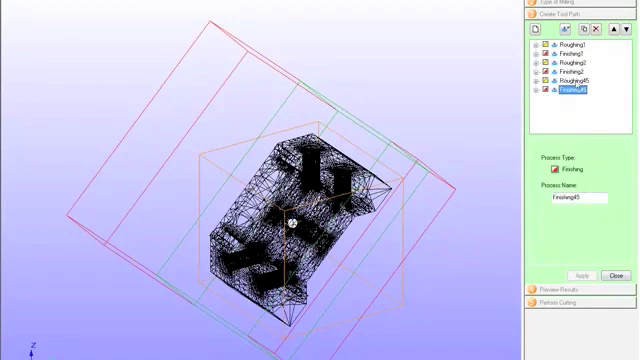
- Duplicate Roughing45 as Roughing315 at 315° with an adjusted partial cut area
left_click(568, 88)
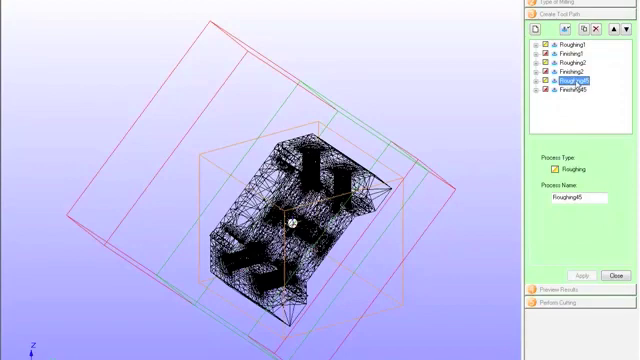
left_click(588, 37)
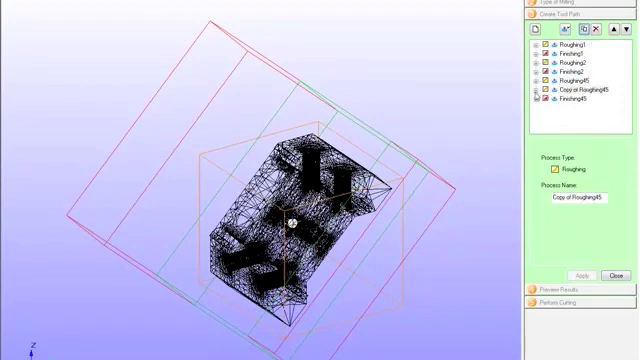
left_click(575, 97)
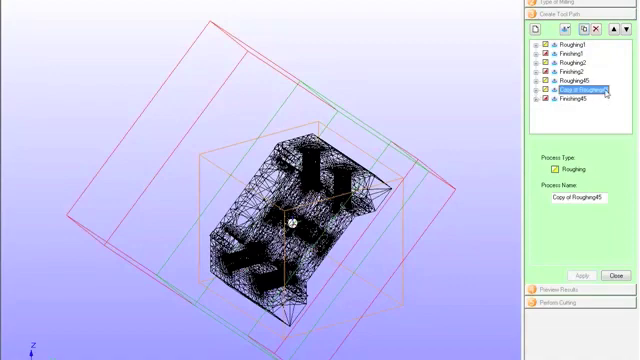
left_click(580, 95)
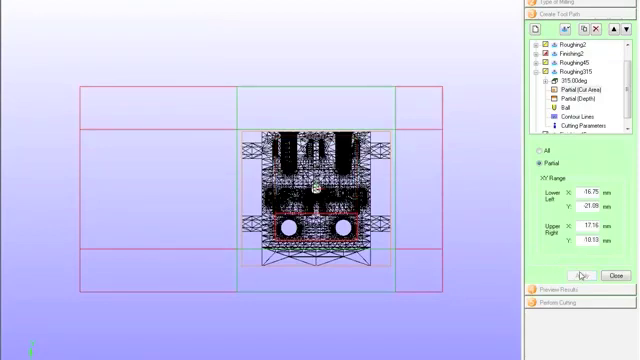
left_click(564, 113)
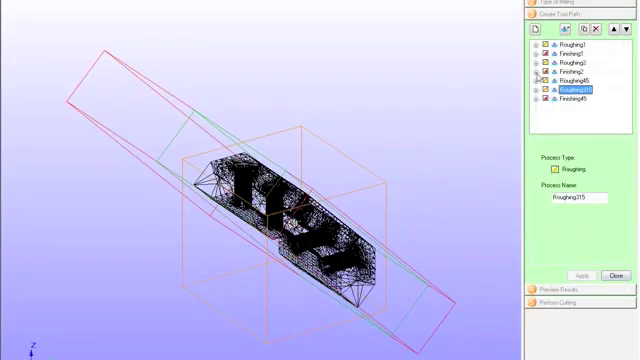
left_click(578, 104)
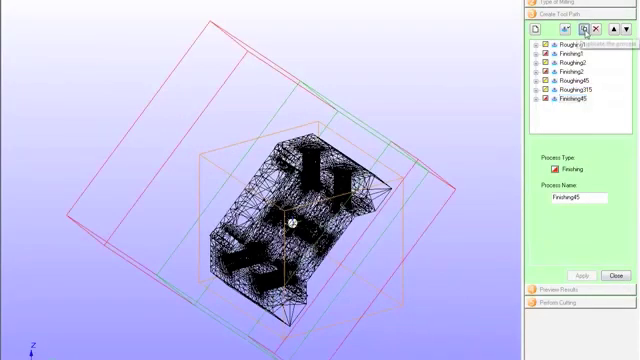
- Duplicate Finishing45 as Finishing315 at 315° and check its 1/8" Ball tool
left_click(573, 38)
type("Finishing315")
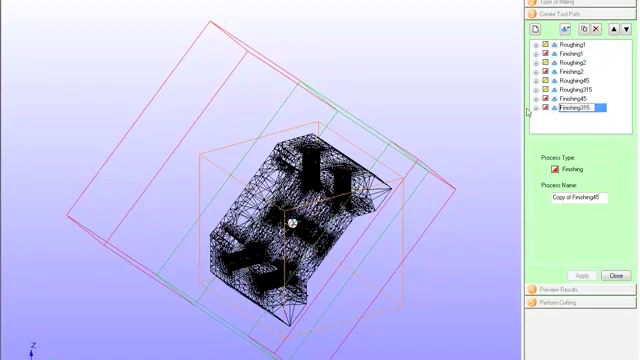
left_click(543, 78)
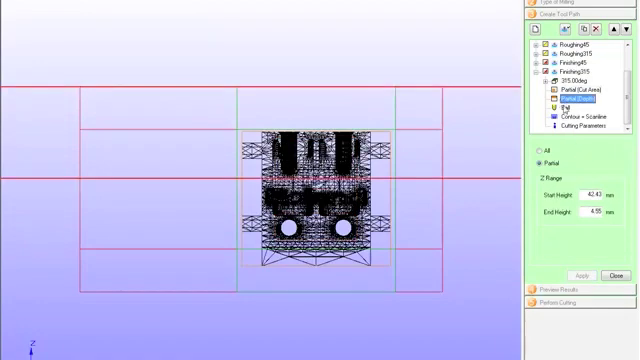
left_click(552, 112)
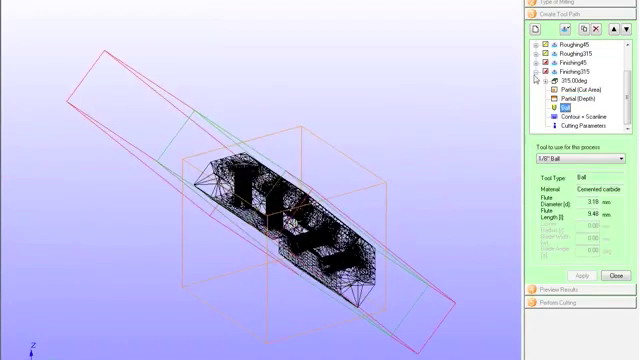
left_click(565, 128)
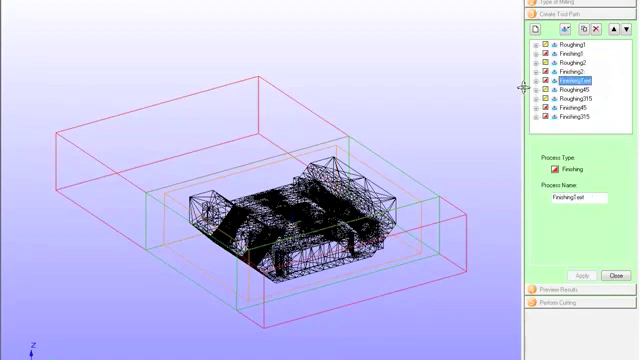
- Give FinishingText after Finishing2 a partial depth range of 12.50 to -0.40 mm
left_click(548, 80)
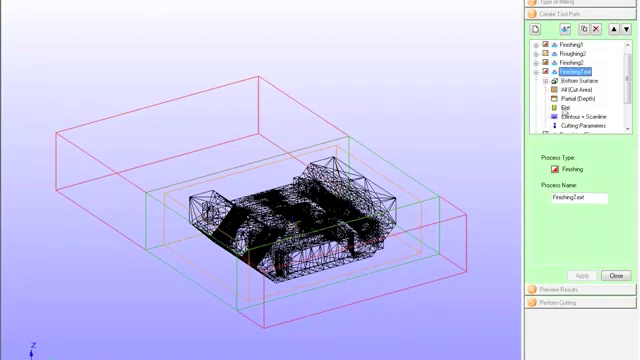
left_click(588, 163)
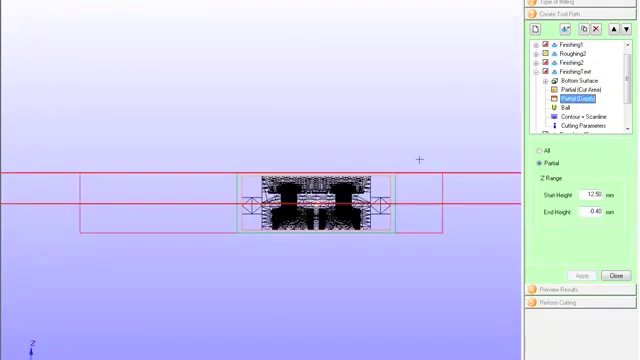
left_click(567, 101)
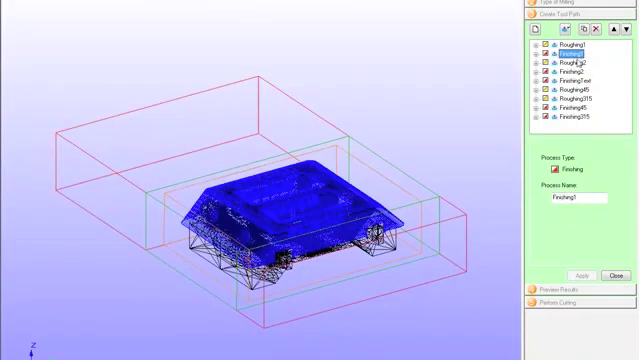
- Move Roughing2 above Finishing1, close the editor and start creating tool paths
left_click(567, 78)
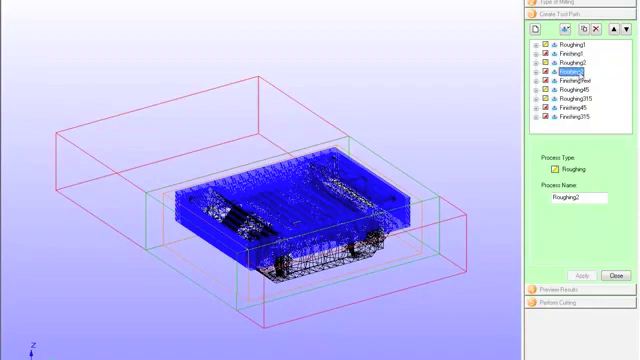
left_click(570, 75)
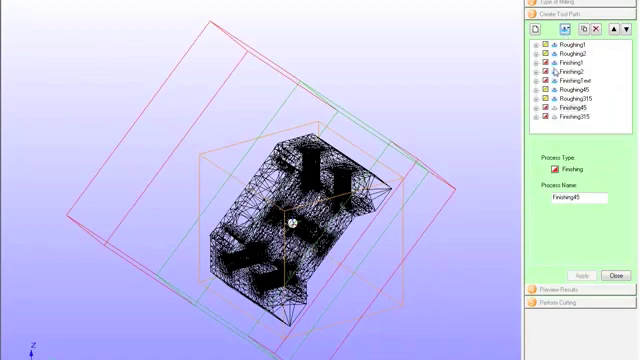
left_click(563, 118)
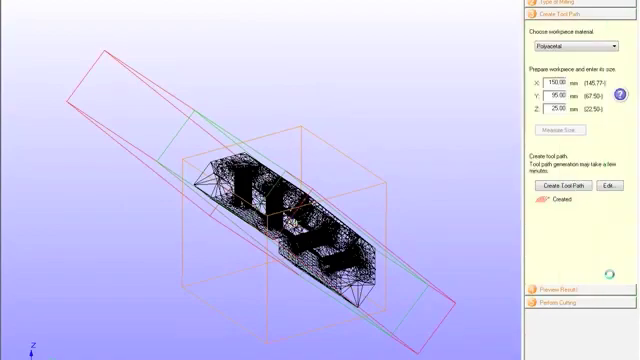
- Once tool paths are generated, reopen the process list with Edit
left_click(561, 190)
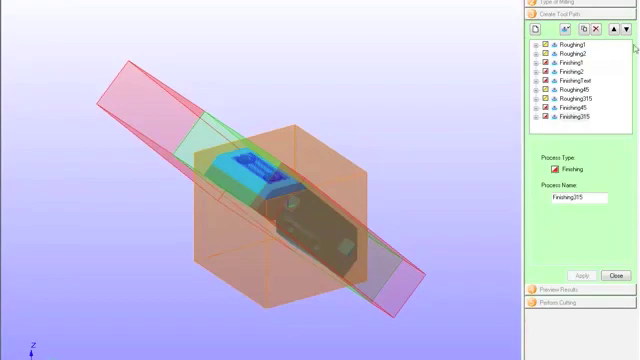
left_click(567, 43)
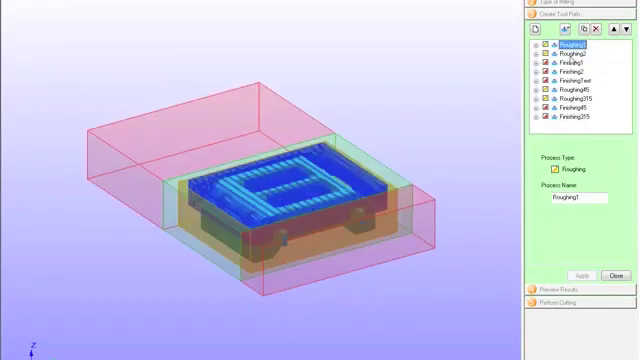
left_click(568, 70)
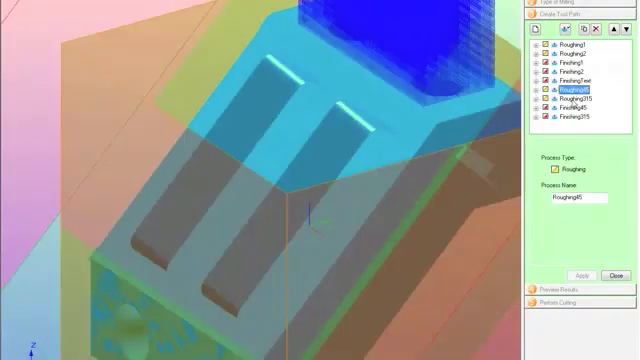
left_click(580, 107)
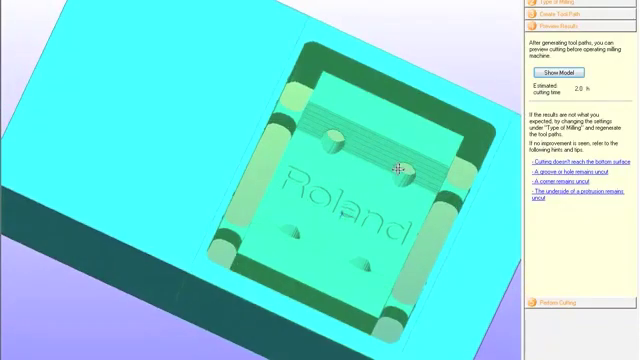
- Preview the cutting simulation (2.0 h estimate), then proceed to Perform Cutting
left_click(547, 72)
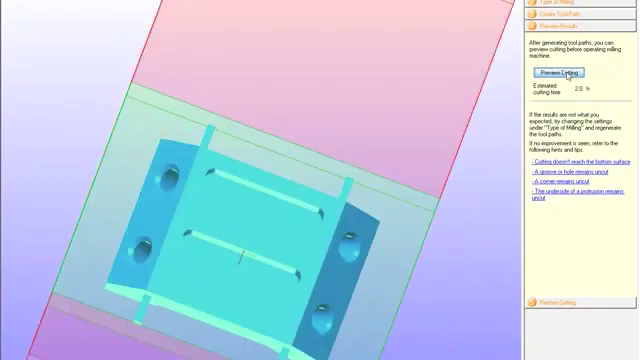
left_click(564, 72)
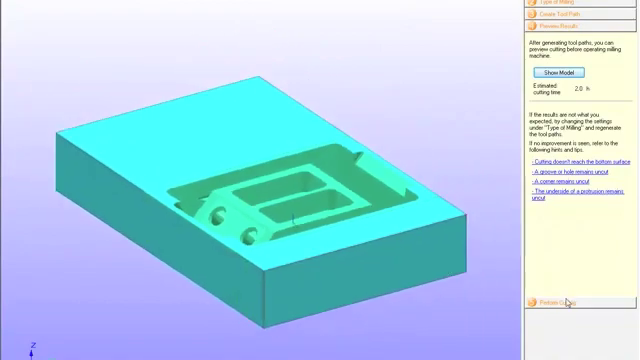
left_click(559, 303)
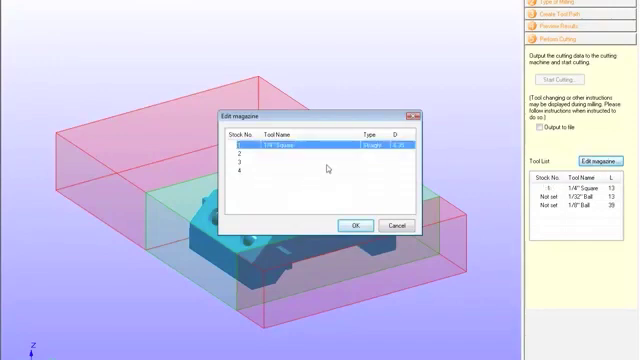
- Assign 1/8" Ball to magazine stock 2 and 1/32" Ball to stock 3, and confirm
left_click(300, 158)
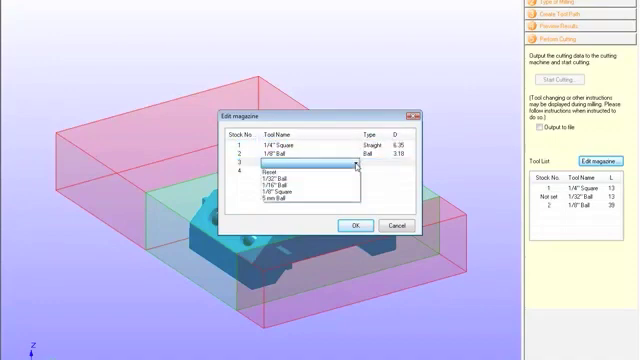
left_click(288, 177)
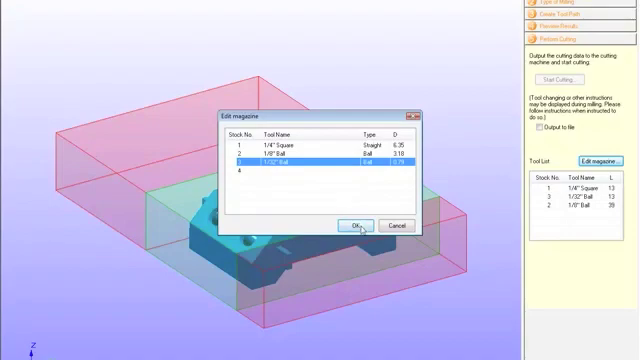
left_click(357, 225)
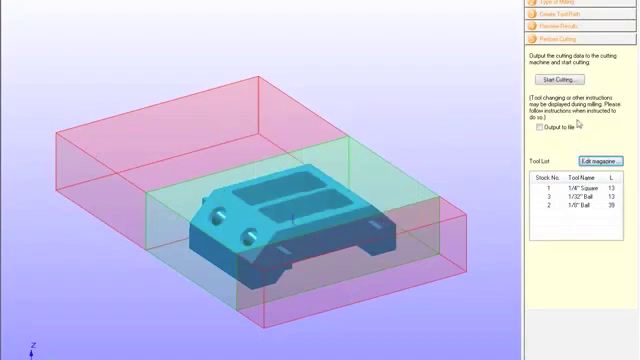